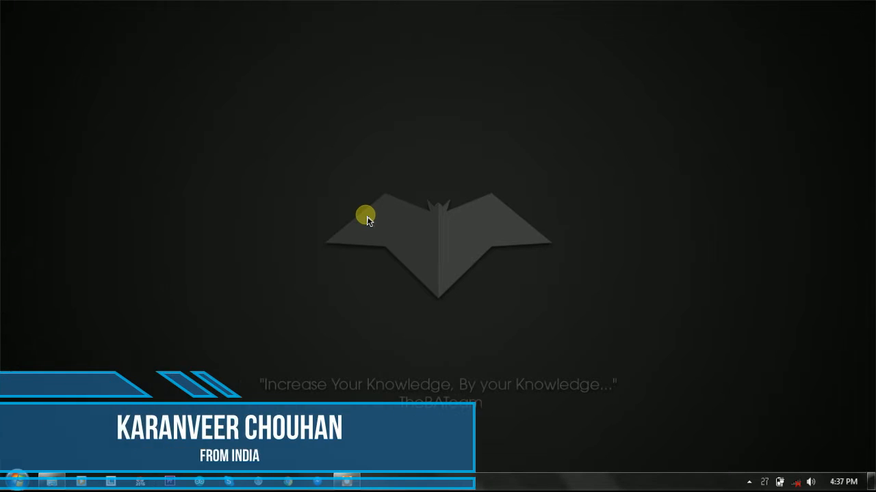
{"action": "mouse_move", "coordinate": [390, 244]}
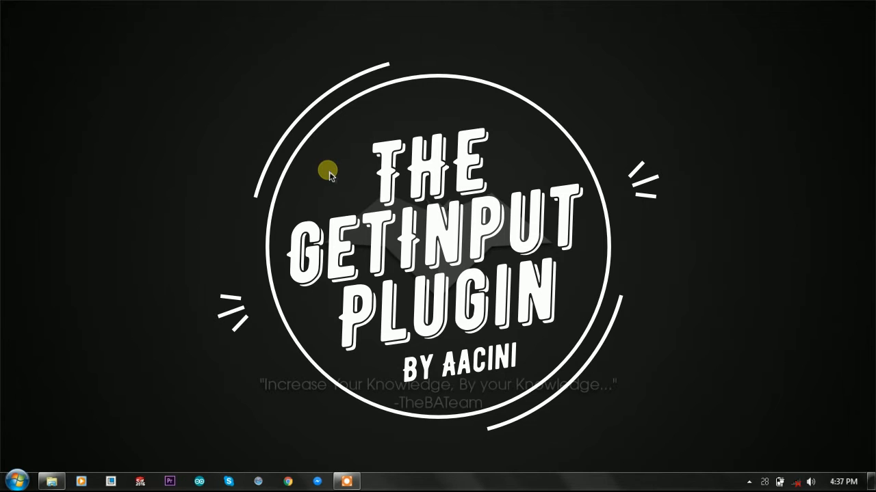
{"action": "mouse_move", "coordinate": [353, 215]}
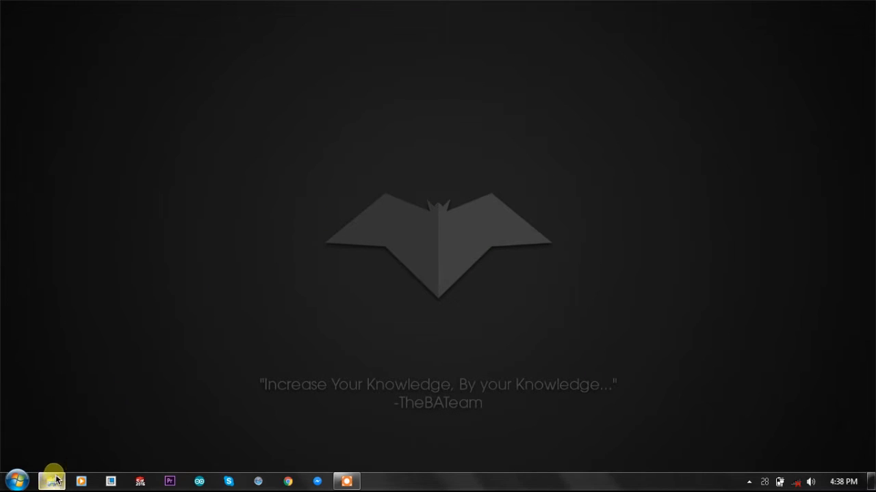
Step: Bring up the GetInput folder in Explorer and inspect GetInput.exe
{"action": "left_click", "coordinate": [52, 479]}
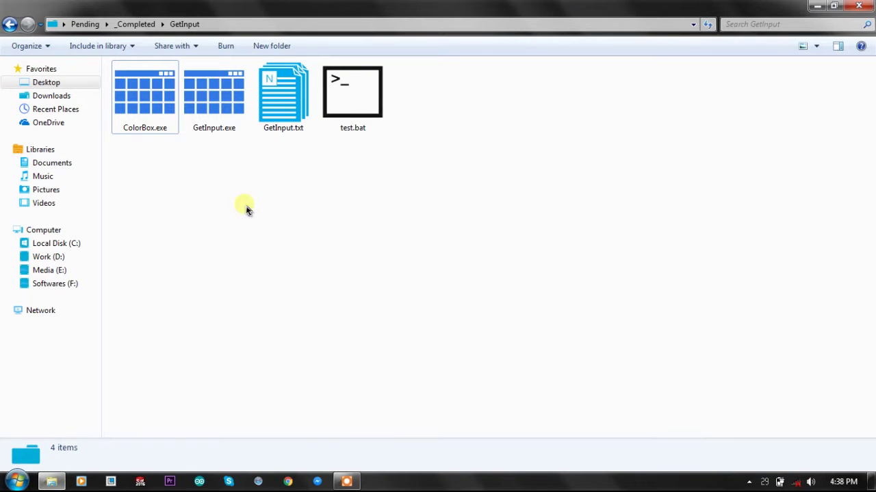
{"action": "left_click", "coordinate": [214, 98]}
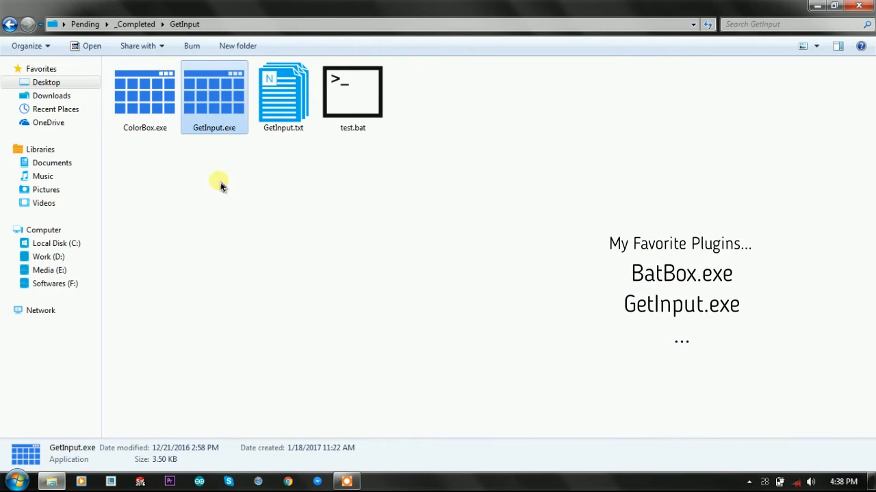
{"action": "right_click", "coordinate": [218, 185]}
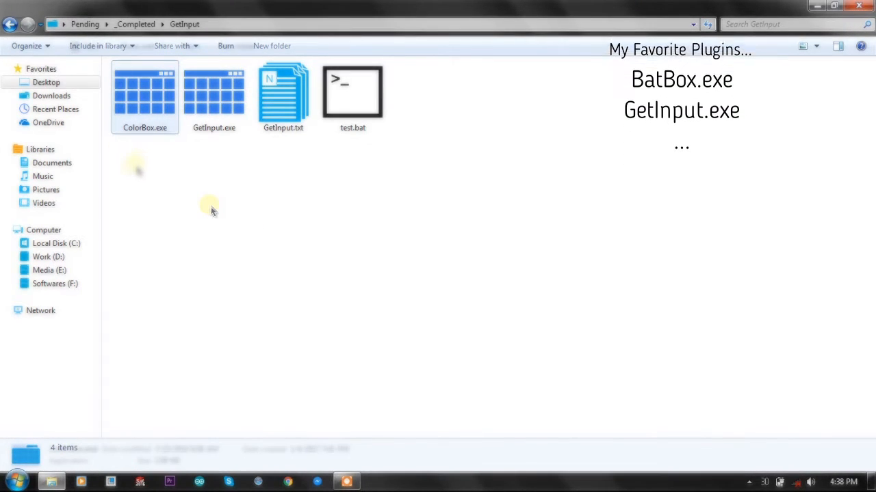
Step: Review the details of ColorBox.exe, GetInput.exe and GetInput.txt in turn
{"action": "left_click", "coordinate": [145, 96]}
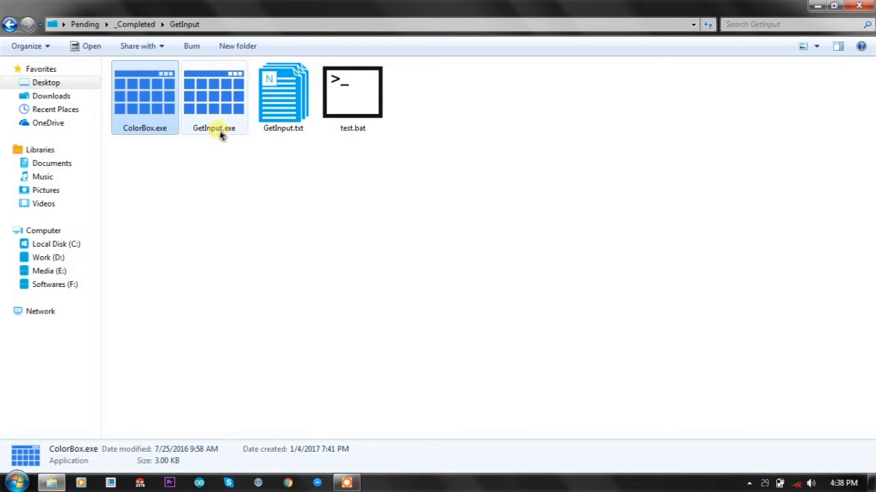
{"action": "left_click", "coordinate": [213, 96]}
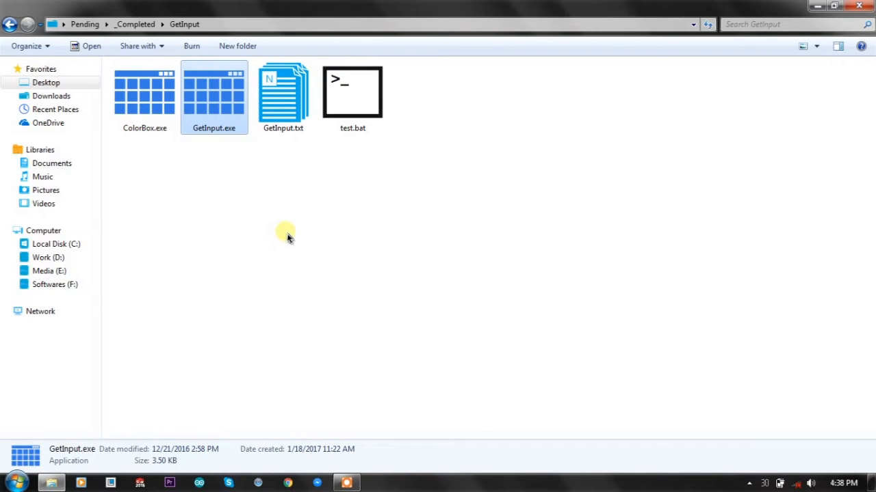
{"action": "left_click", "coordinate": [283, 96]}
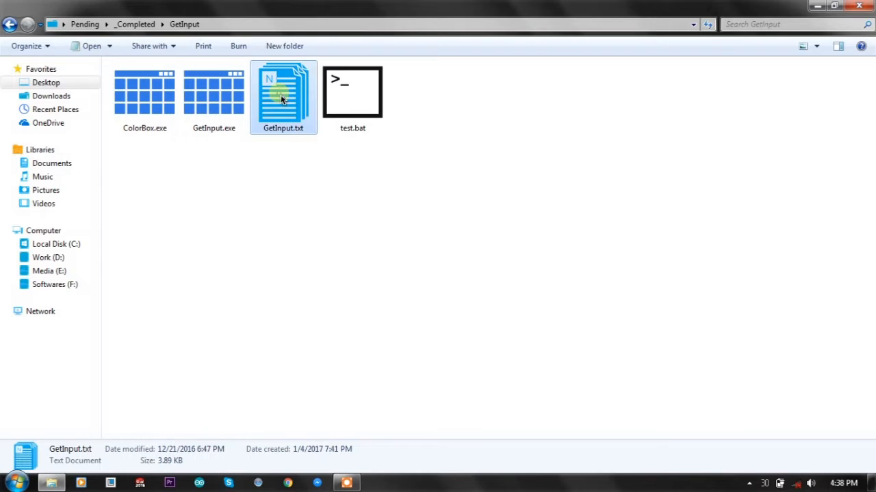
{"action": "double_click", "coordinate": [283, 96]}
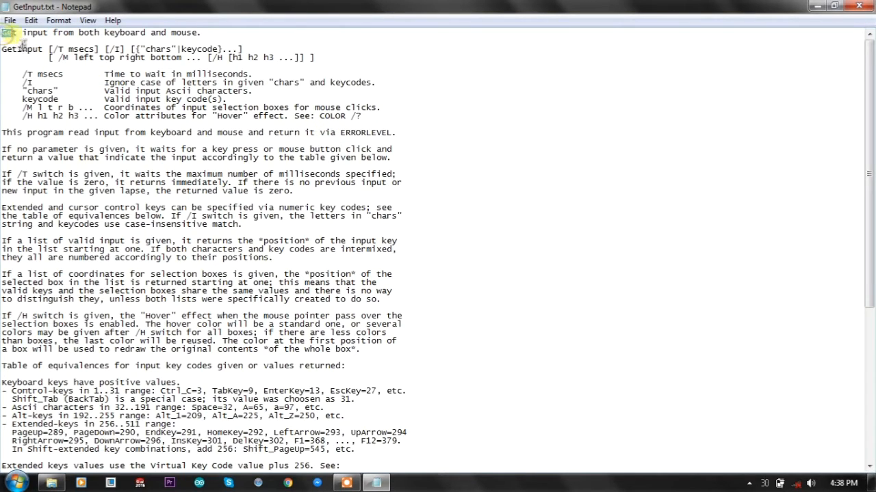
{"action": "left_click_drag", "start_coordinate": [77, 33], "coordinate": [200, 32]}
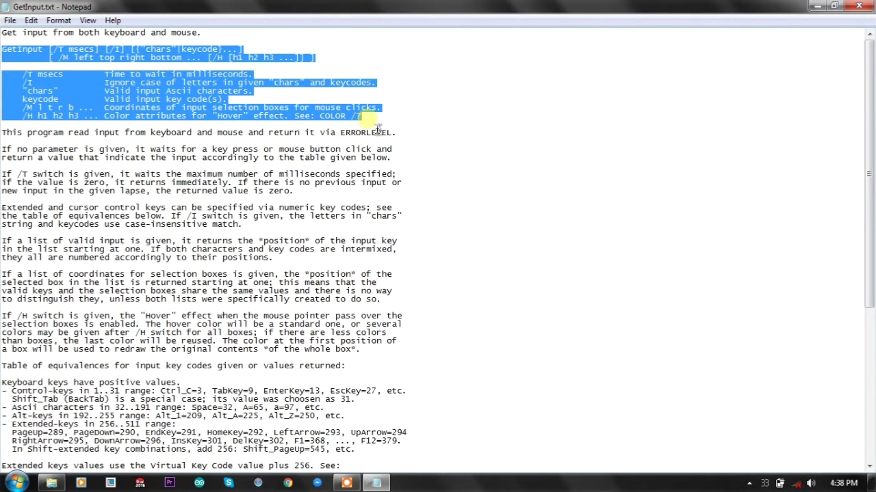
{"action": "left_click", "coordinate": [366, 121]}
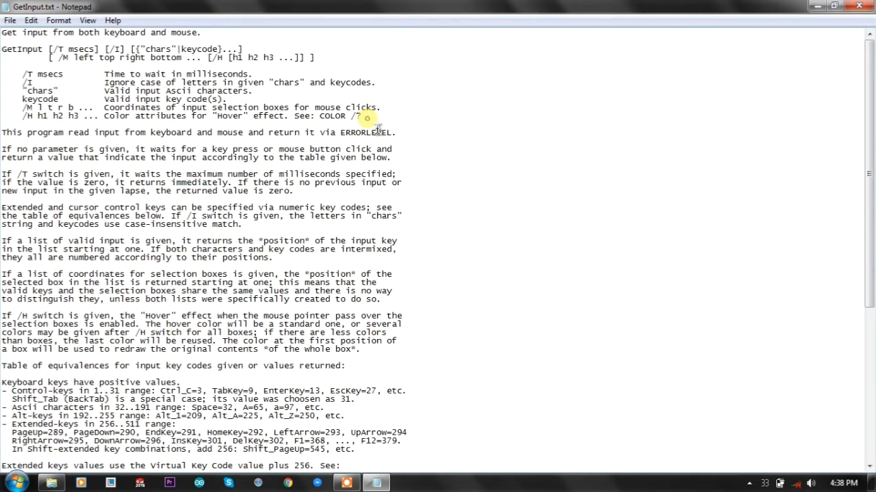
{"action": "mouse_move", "coordinate": [444, 226]}
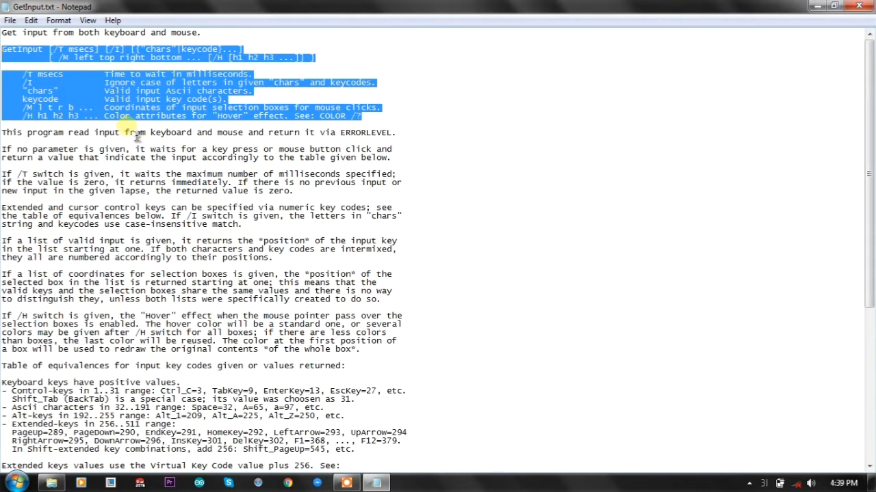
{"action": "mouse_move", "coordinate": [123, 226]}
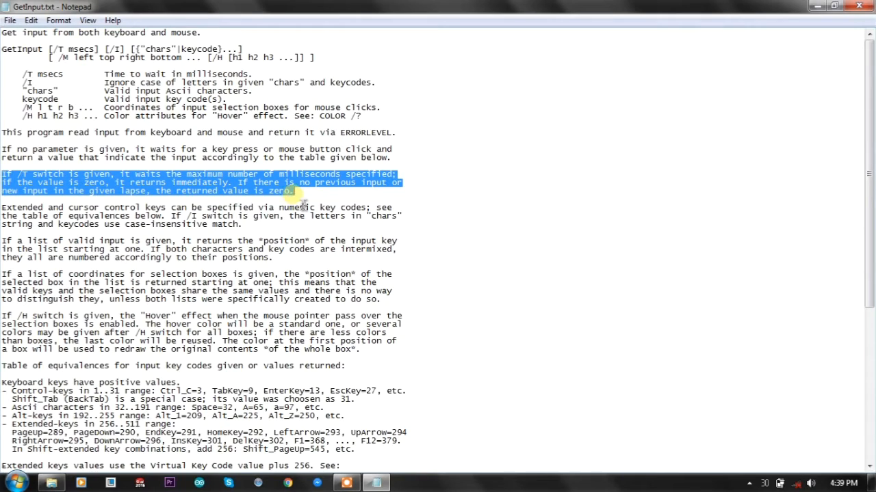
{"action": "mouse_move", "coordinate": [184, 246]}
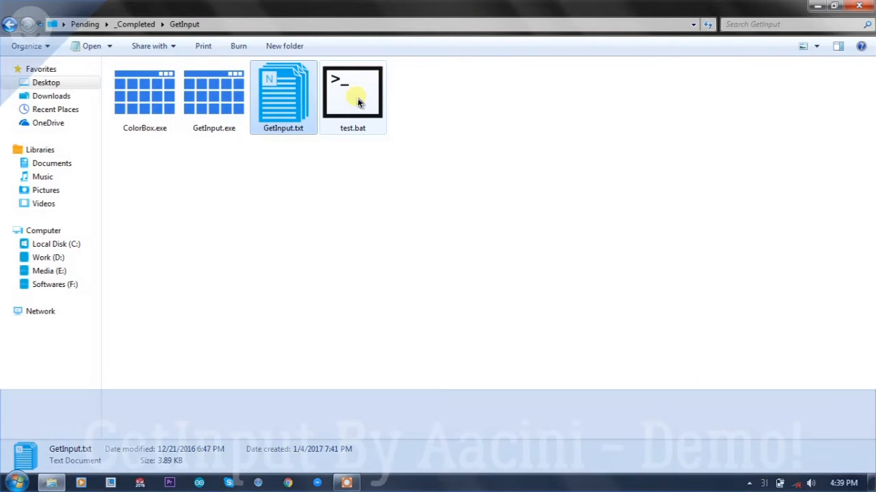
Step: Run test.bat to launch the sixteen-box colour-picker demo in Command Prompt
{"action": "double_click", "coordinate": [353, 96]}
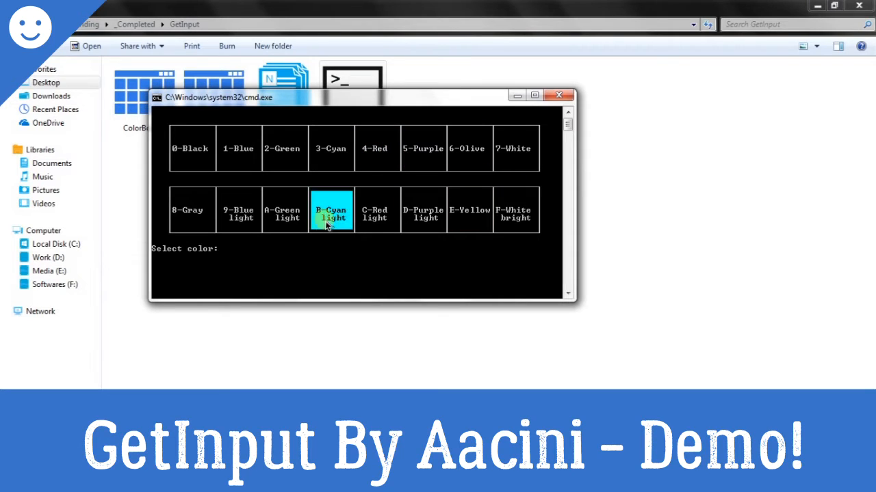
{"action": "mouse_move", "coordinate": [509, 159]}
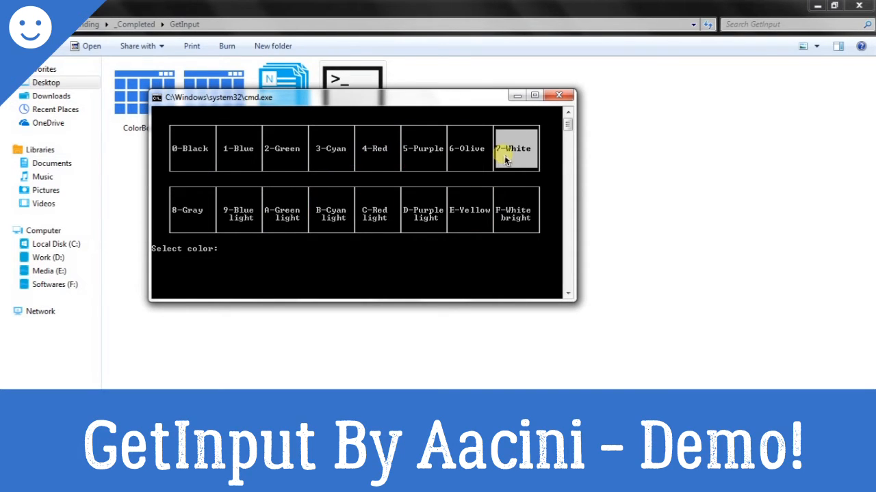
{"action": "mouse_move", "coordinate": [367, 215]}
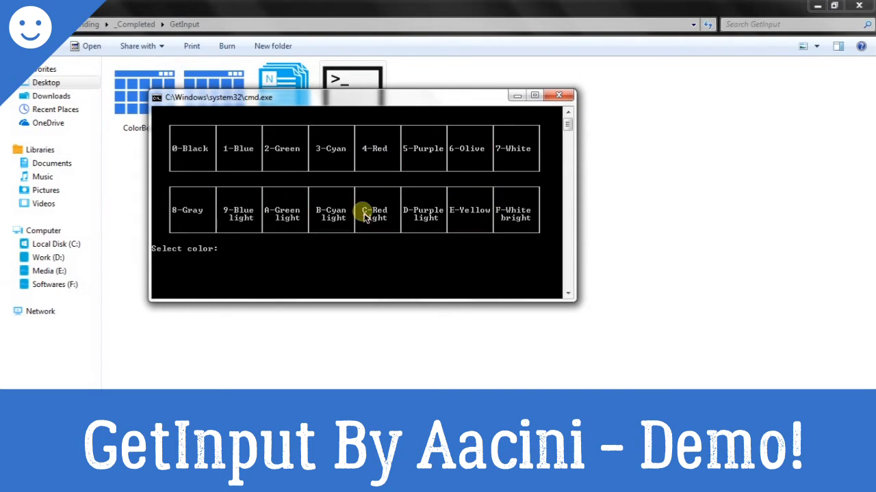
{"action": "mouse_move", "coordinate": [340, 210]}
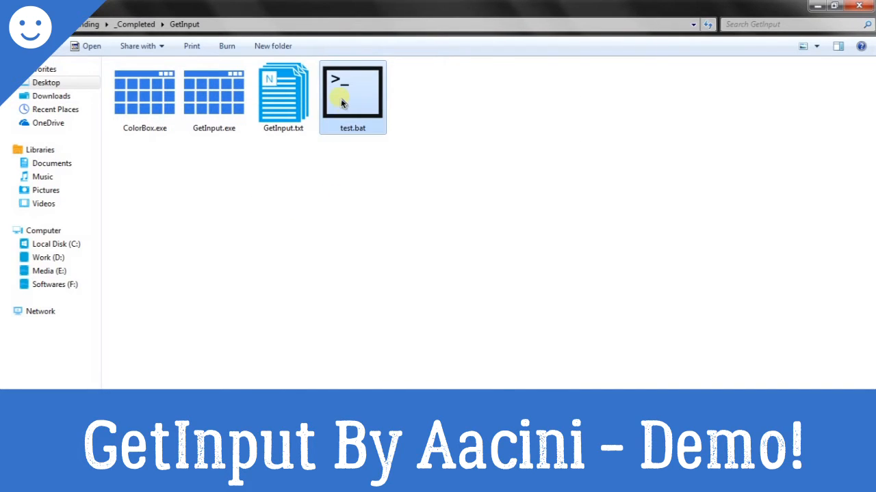
Step: View the test.bat script and add 'pau' to its code
{"action": "double_click", "coordinate": [353, 93]}
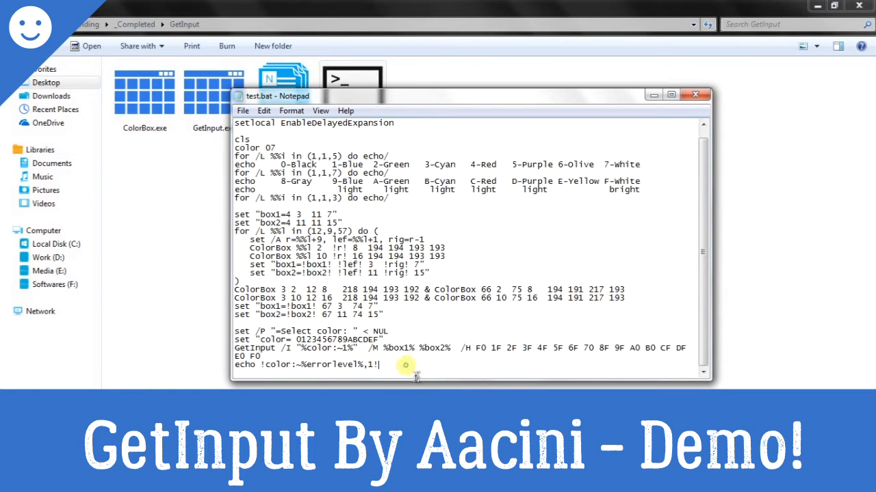
{"action": "type", "text": "pau"}
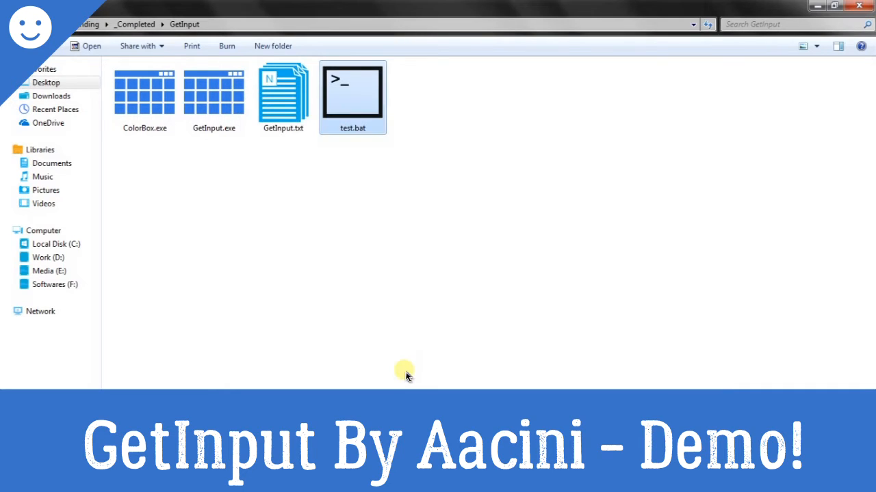
Step: Run test.bat again and choose the light cyan colour box
{"action": "double_click", "coordinate": [353, 95]}
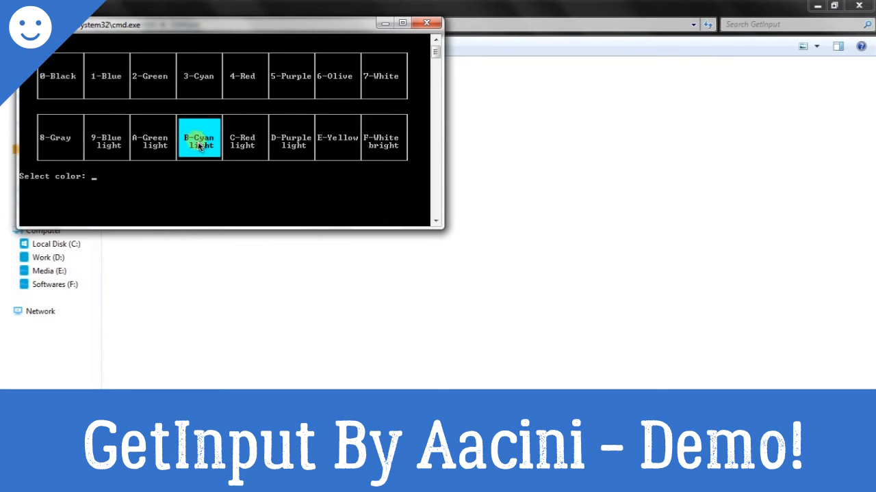
{"action": "left_click", "coordinate": [200, 136]}
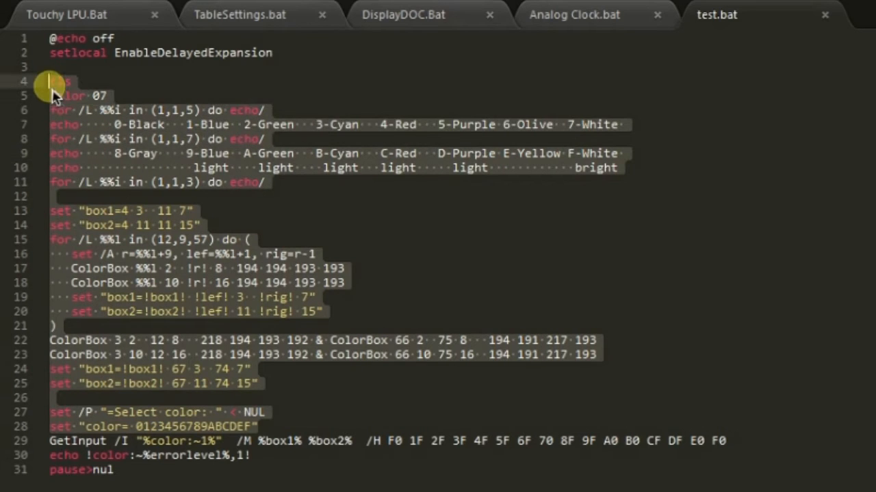
{"action": "mouse_move", "coordinate": [157, 479]}
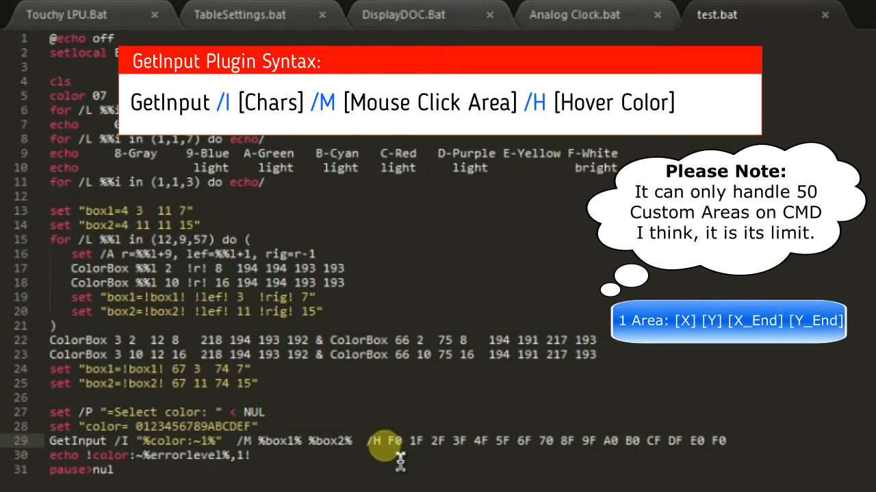
{"action": "mouse_move", "coordinate": [561, 460]}
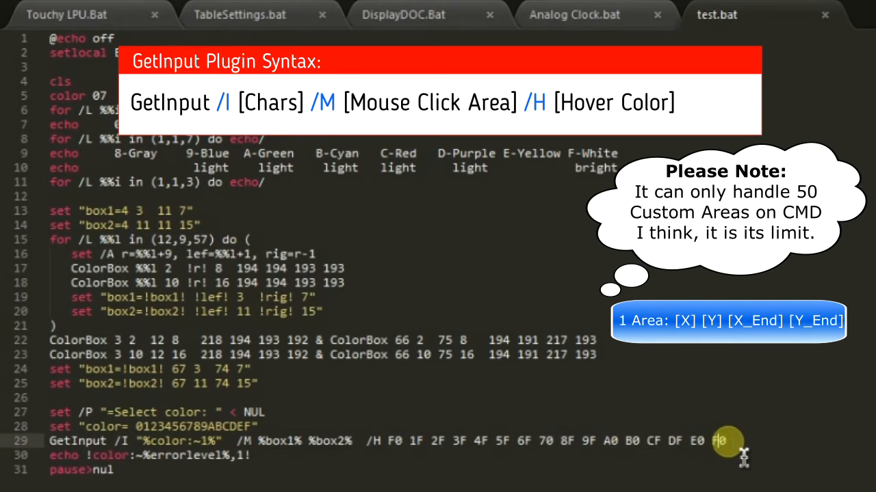
{"action": "mouse_move", "coordinate": [407, 454]}
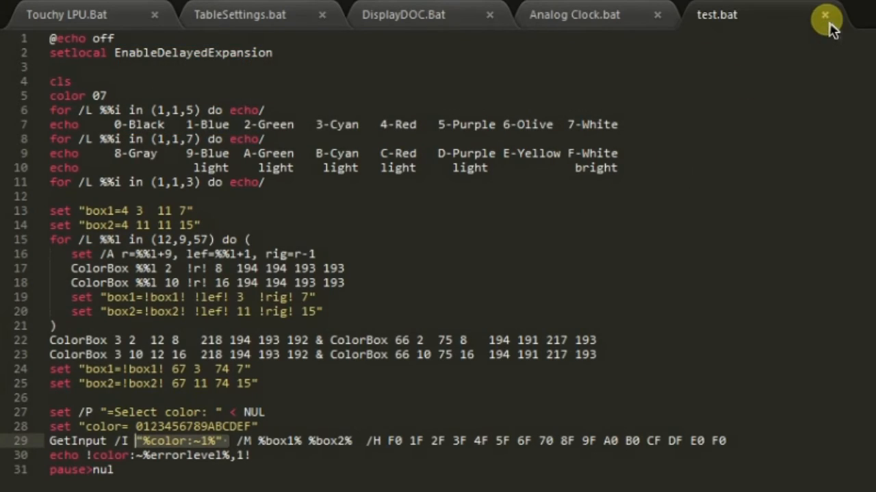
Step: Close test.bat, scroll GetInput.txt to the mouse-click section and highlight the dostips example-program links
{"action": "left_click", "coordinate": [823, 16]}
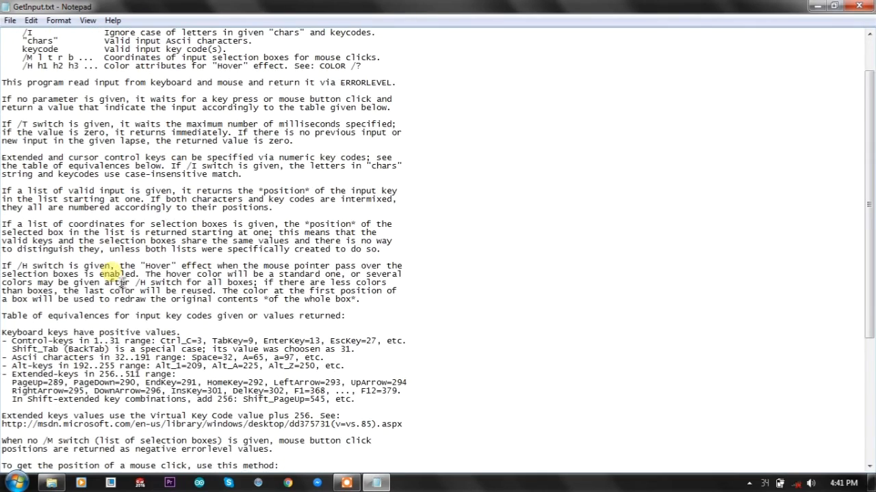
{"action": "scroll", "scroll_direction": "down", "scroll_amount": 3}
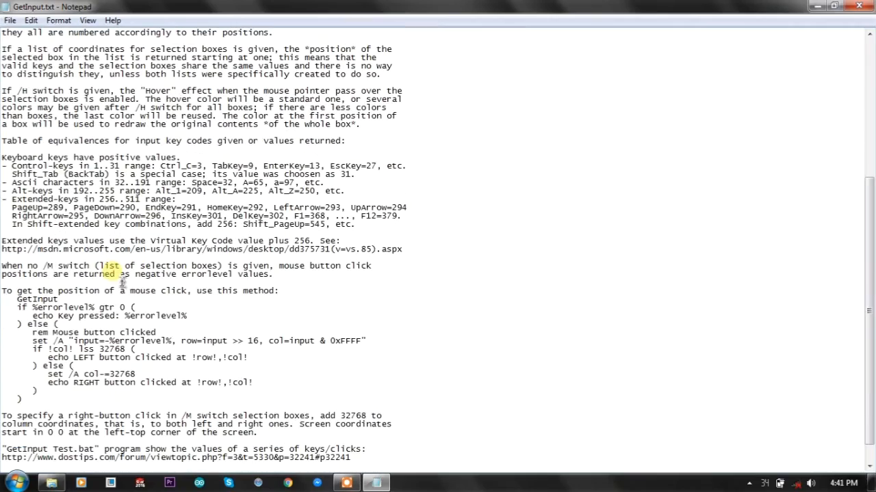
{"action": "scroll", "scroll_direction": "down", "scroll_amount": 3}
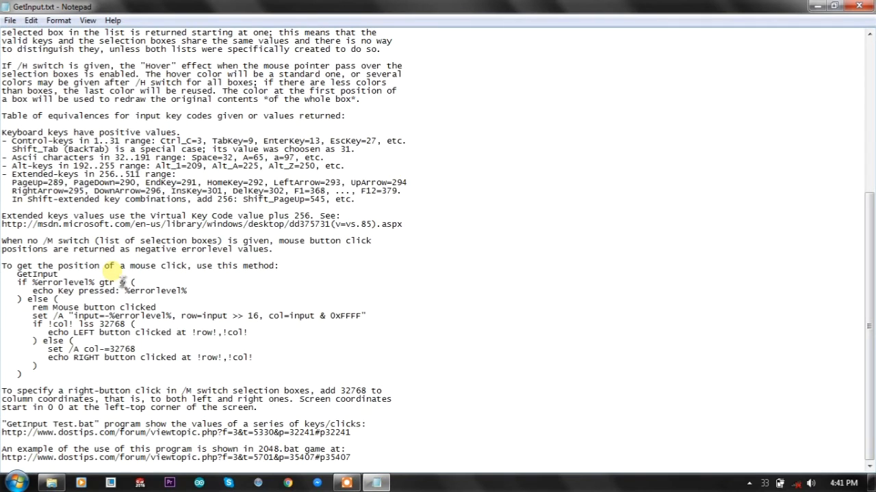
{"action": "mouse_move", "coordinate": [134, 380]}
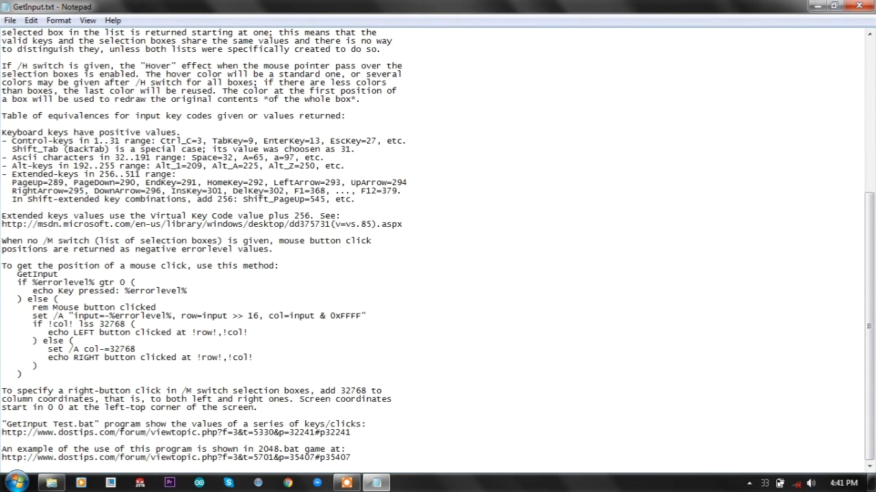
{"action": "scroll", "scroll_direction": "up", "scroll_amount": 3}
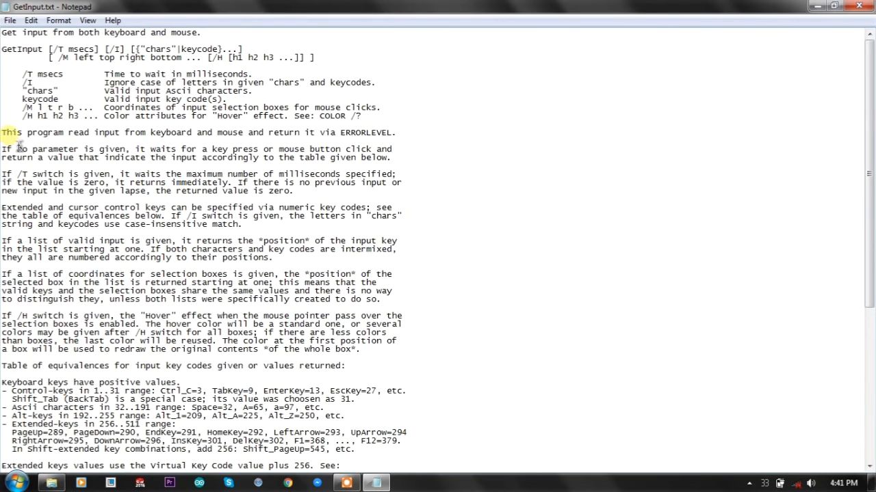
{"action": "scroll", "scroll_direction": "down", "scroll_amount": 3}
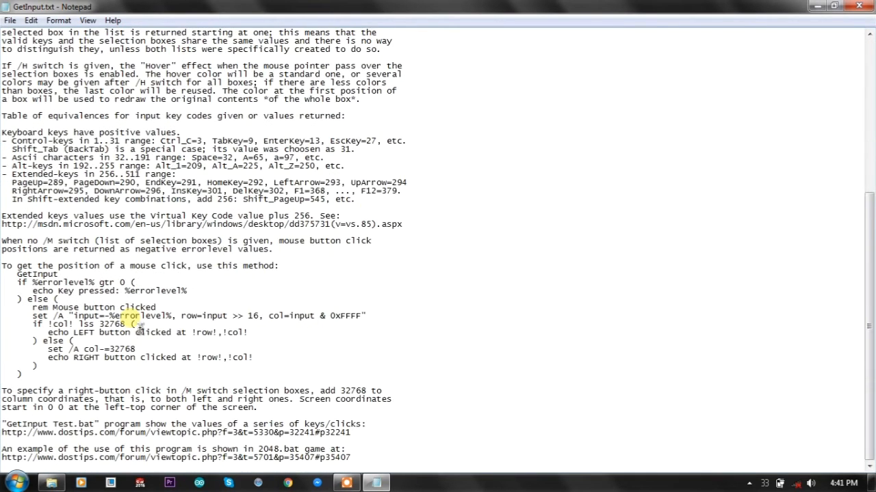
{"action": "left_click_drag", "start_coordinate": [0, 424], "coordinate": [369, 458]}
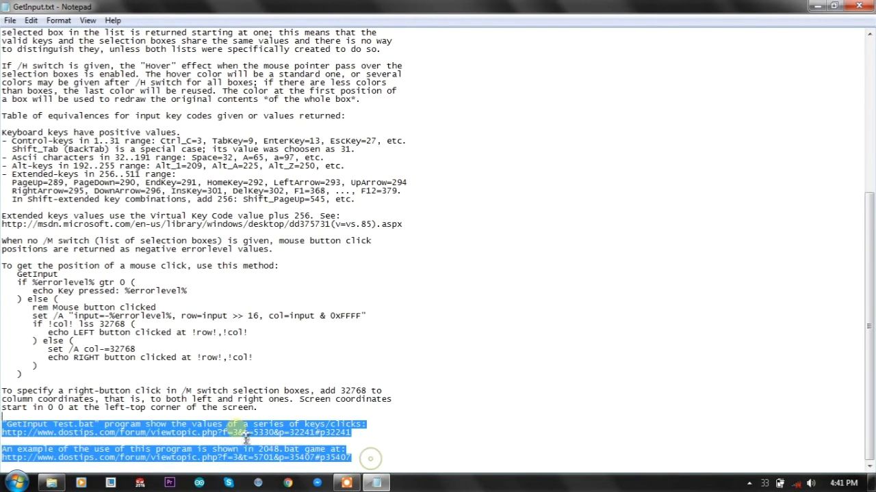